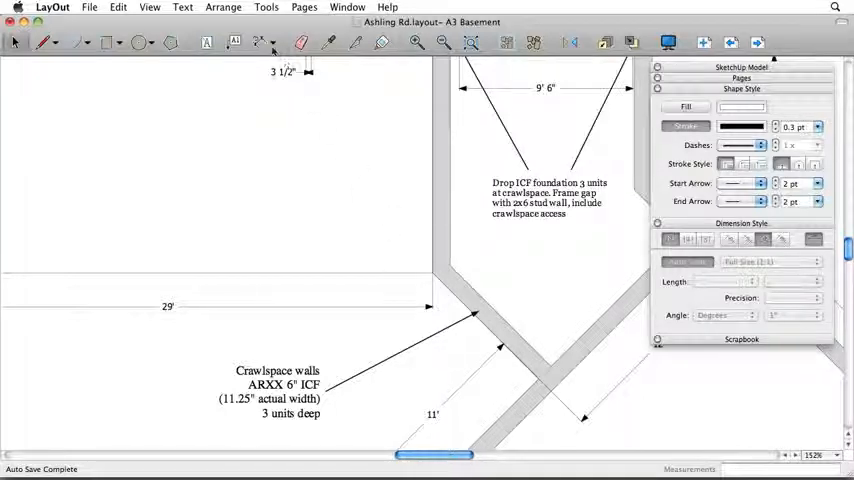
# - Choose Angular from the Dimension tool's dropdown
pyautogui.click(270, 42)
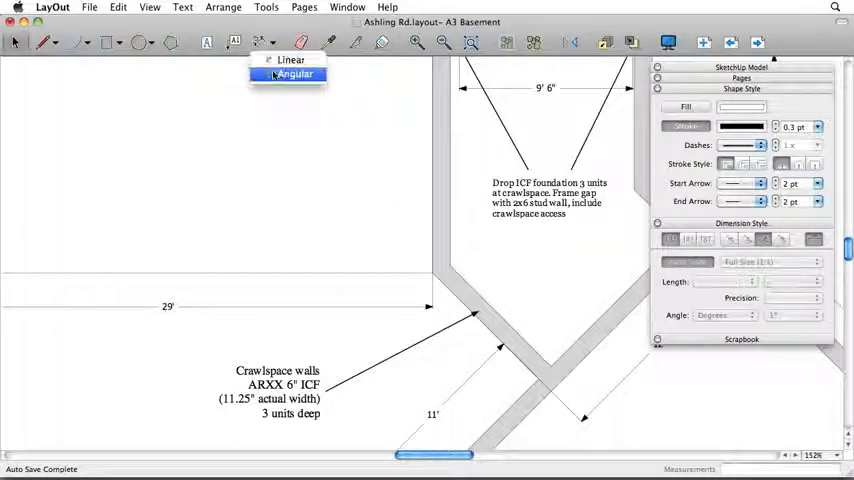
pyautogui.click(295, 74)
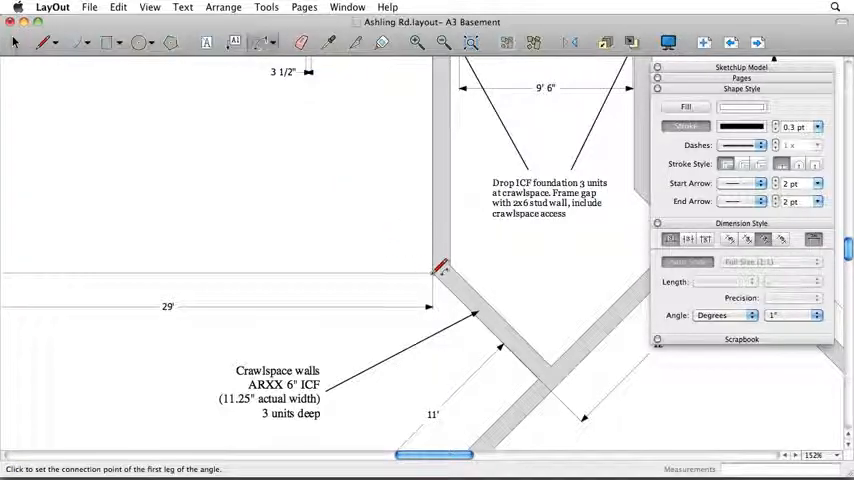
# - Dimension the angled wall corner with a 45° angular dimension
pyautogui.click(440, 266)
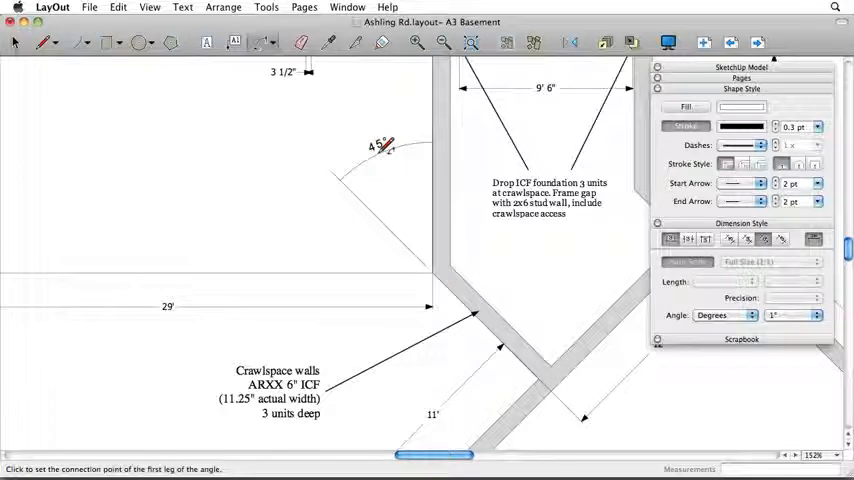
pyautogui.click(15, 42)
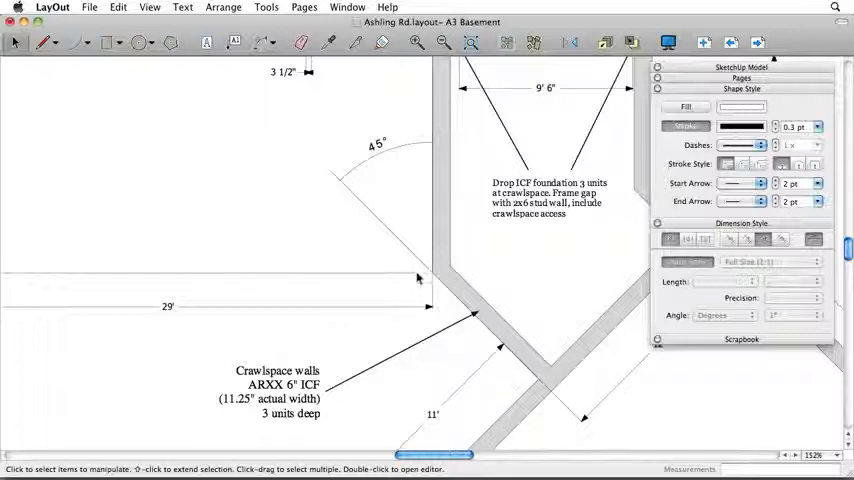
pyautogui.moveTo(402, 258)
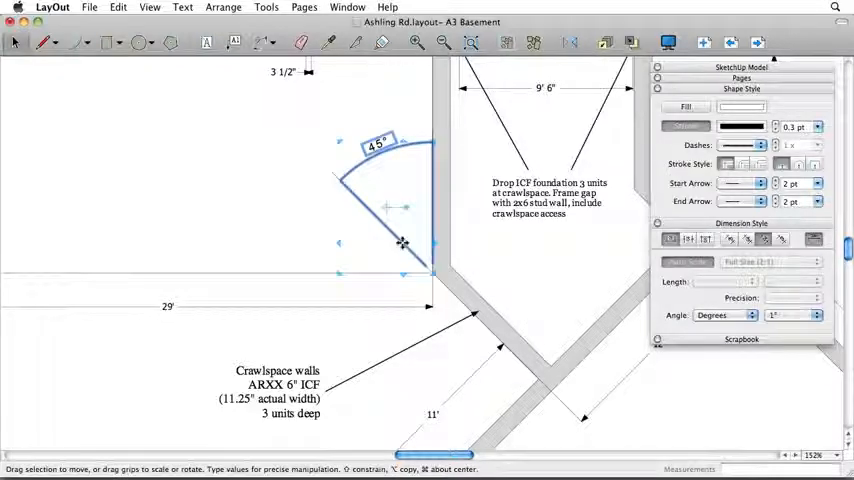
# - Select the 45° dimension and set its arc ends to arrowheads
pyautogui.click(743, 183)
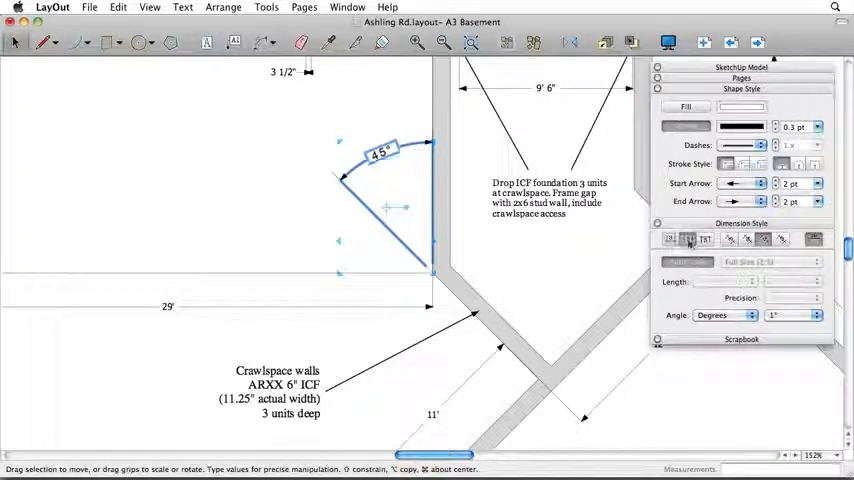
pyautogui.click(670, 238)
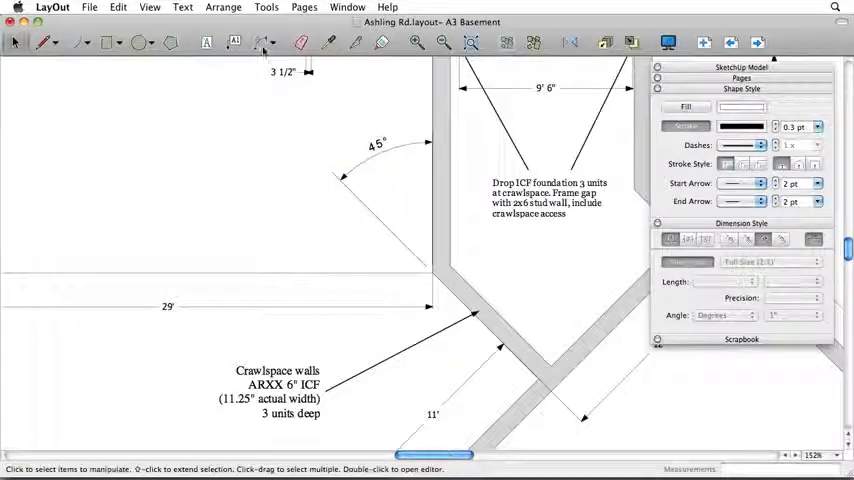
# - With nothing selected, set arrowheads as default start and end arrows for angular dimensions
pyautogui.click(262, 42)
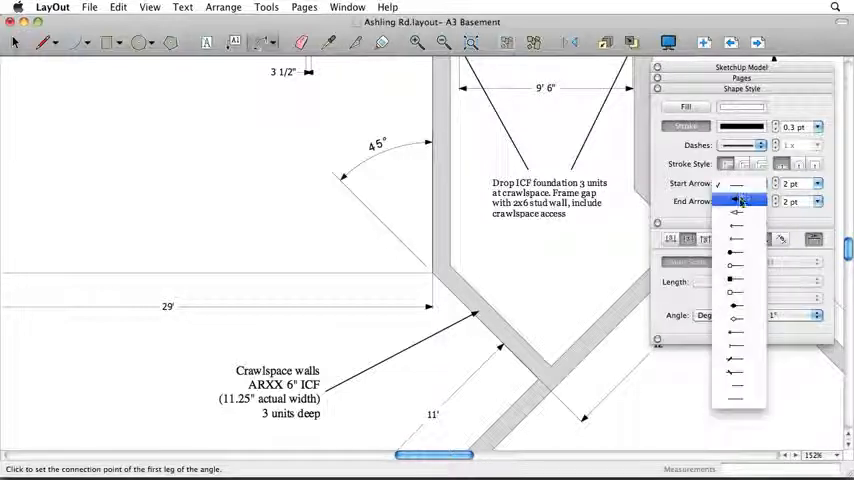
pyautogui.click(737, 194)
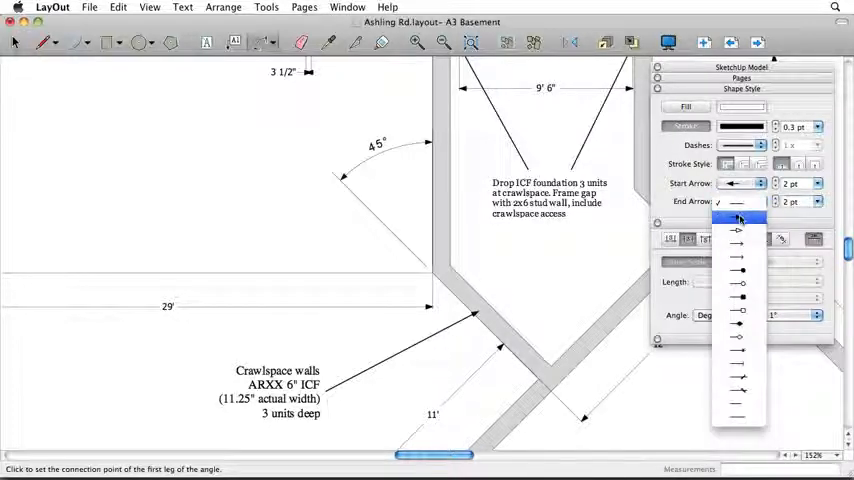
pyautogui.click(737, 218)
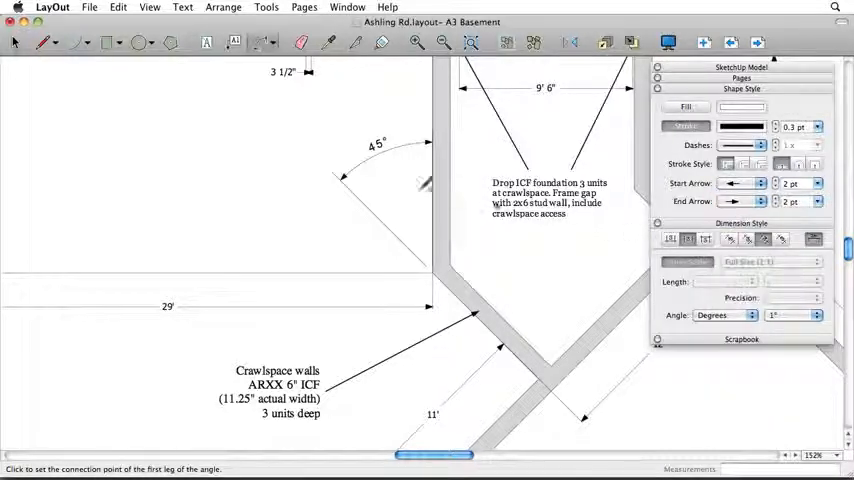
pyautogui.click(89, 7)
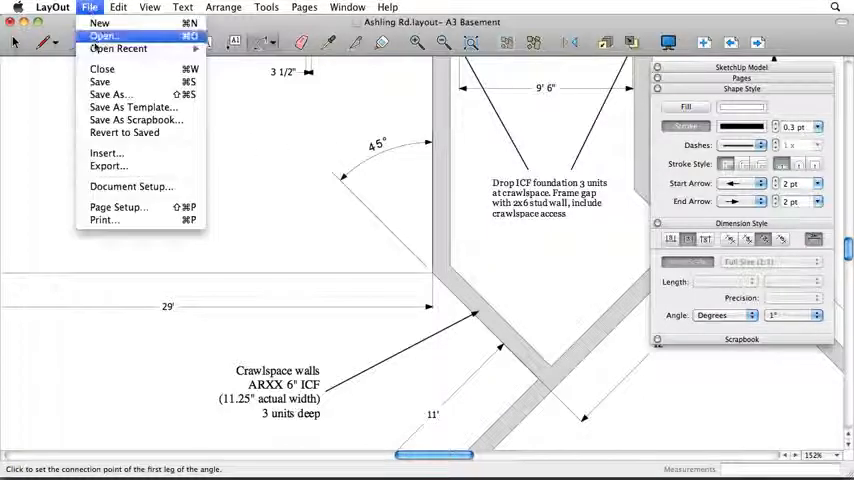